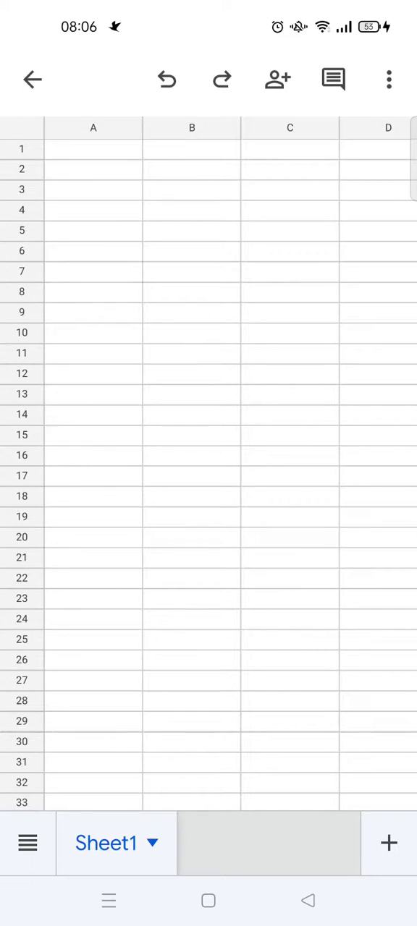
# Select cell A1 as the location for the first checkbox and reach for More options
pyautogui.click(93, 148)
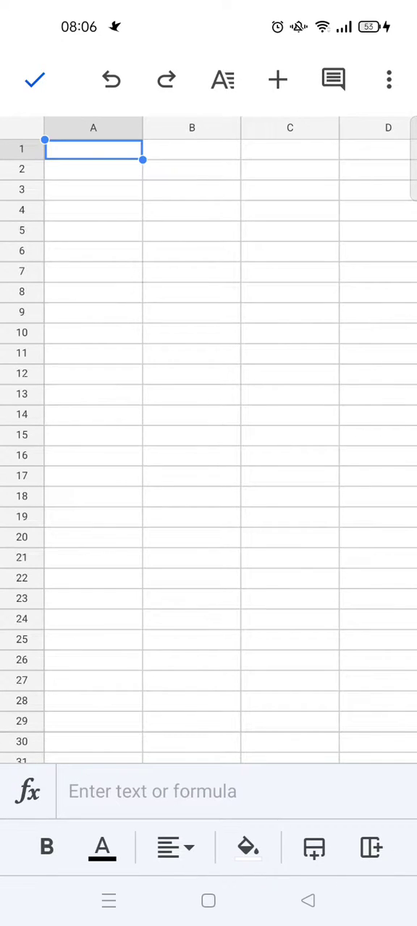
pyautogui.click(388, 79)
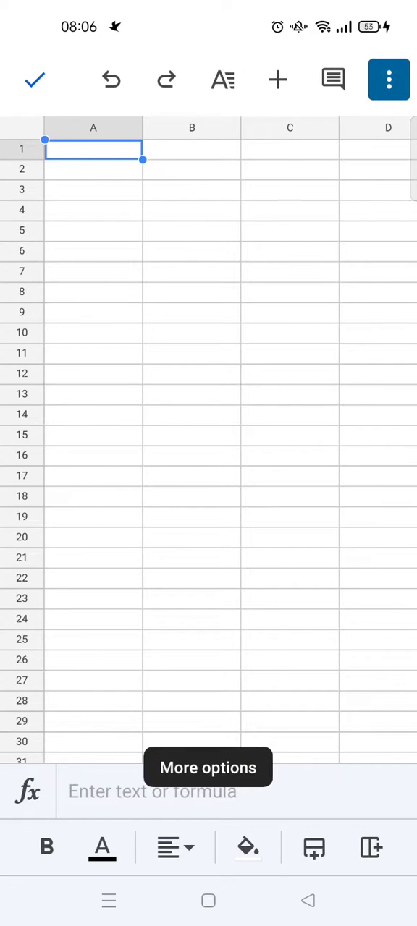
# Bring up the Data validation rule settings for cell A1 from More options
pyautogui.click(388, 80)
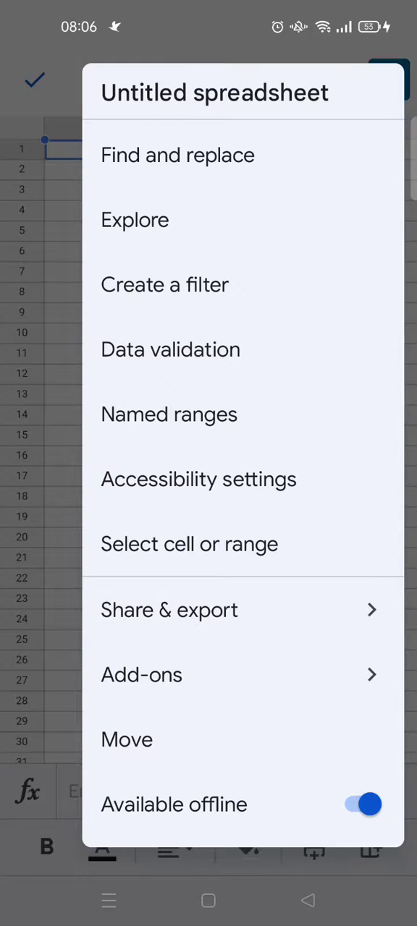
pyautogui.click(171, 348)
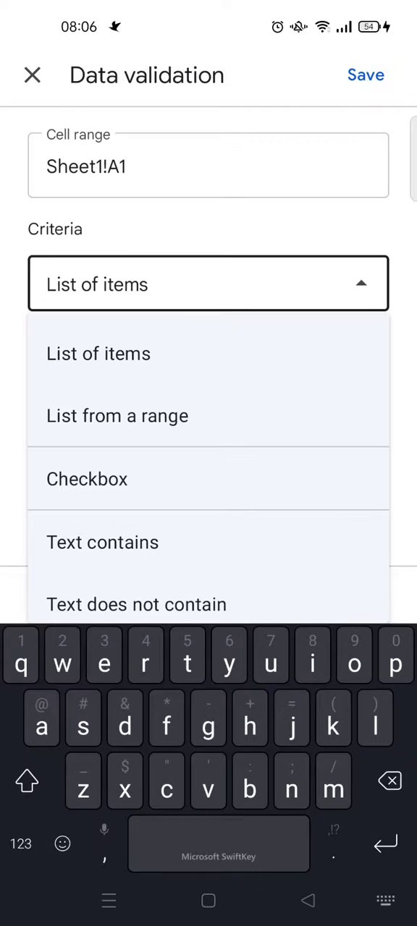
# Set A1's validation criteria to Checkbox and save the rule
pyautogui.click(108, 479)
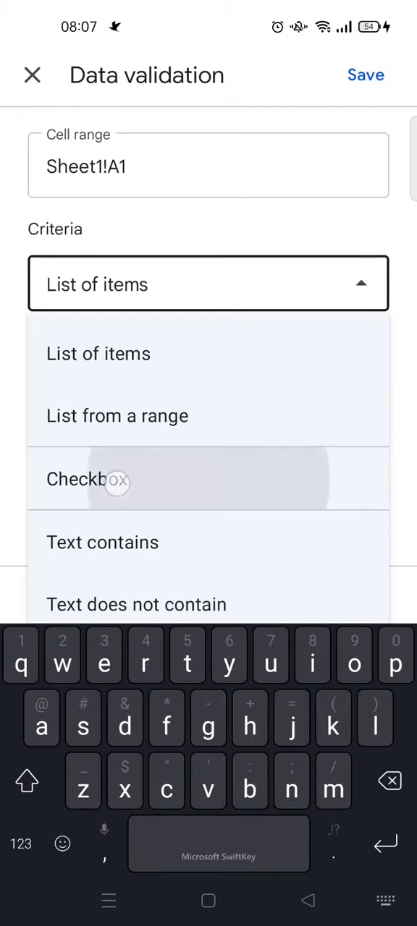
pyautogui.click(86, 479)
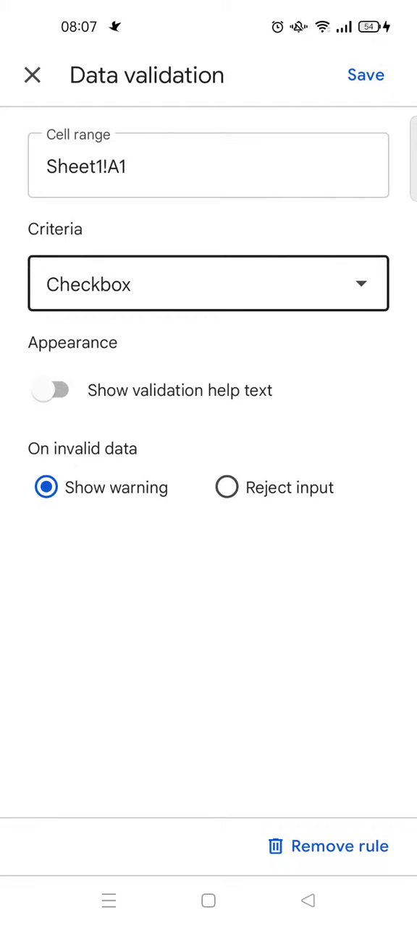
pyautogui.click(364, 75)
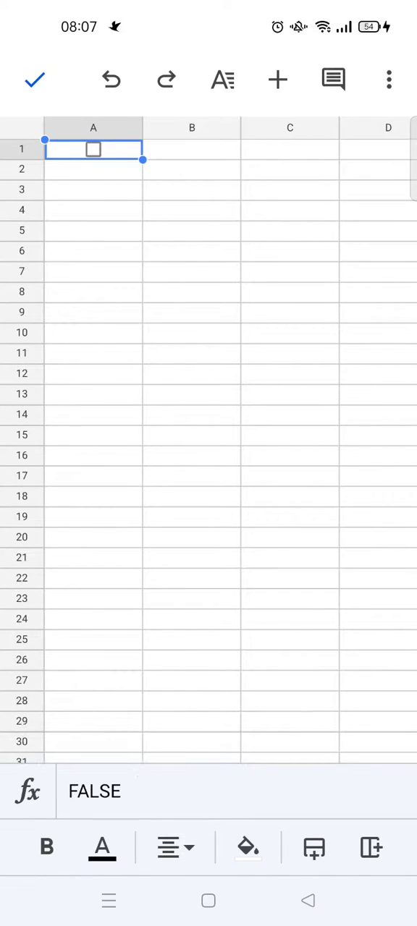
pyautogui.click(92, 149)
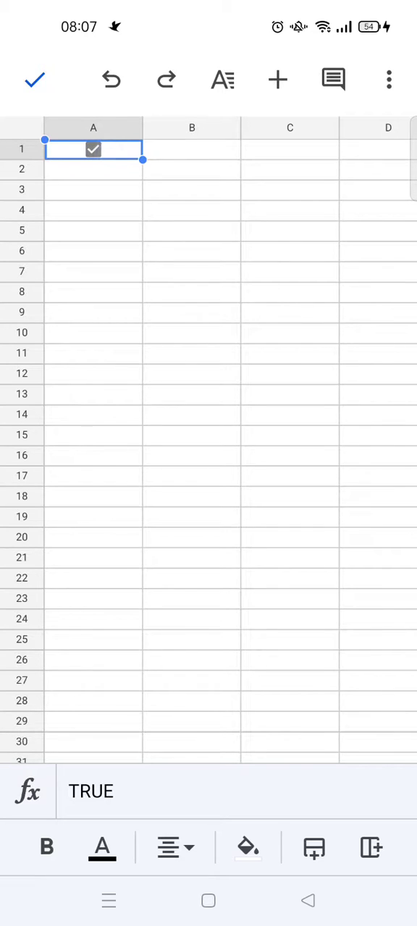
pyautogui.click(93, 149)
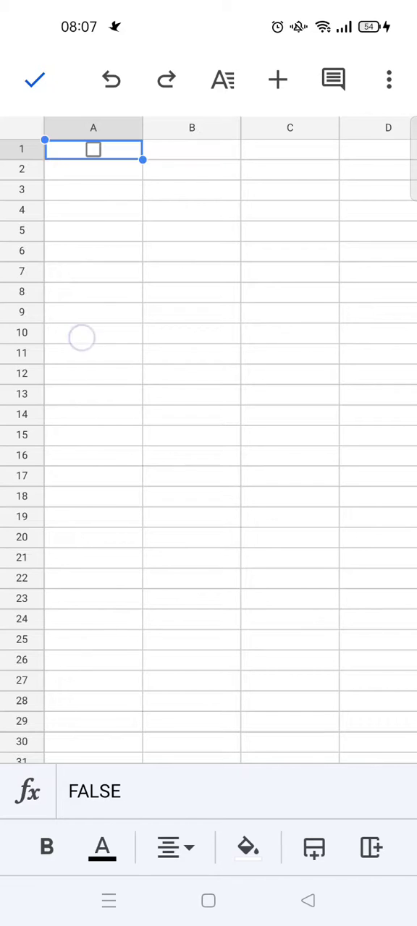
# Autofill the checkbox from A1 down through A10, then clear the selection
pyautogui.click(92, 373)
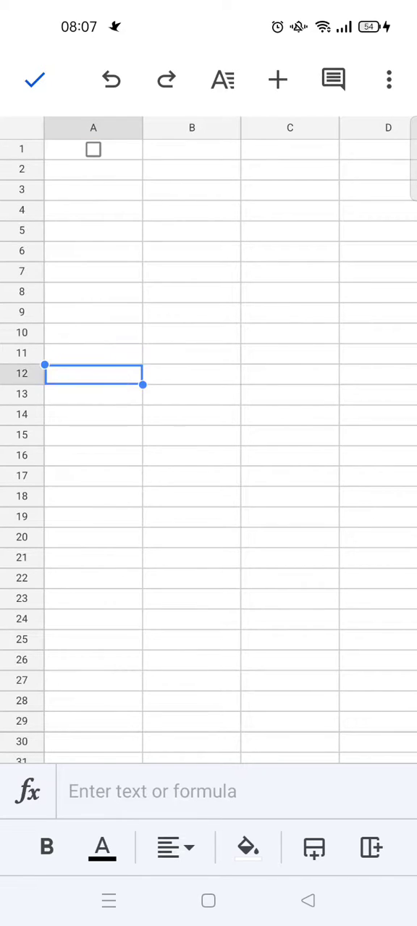
pyautogui.click(93, 149)
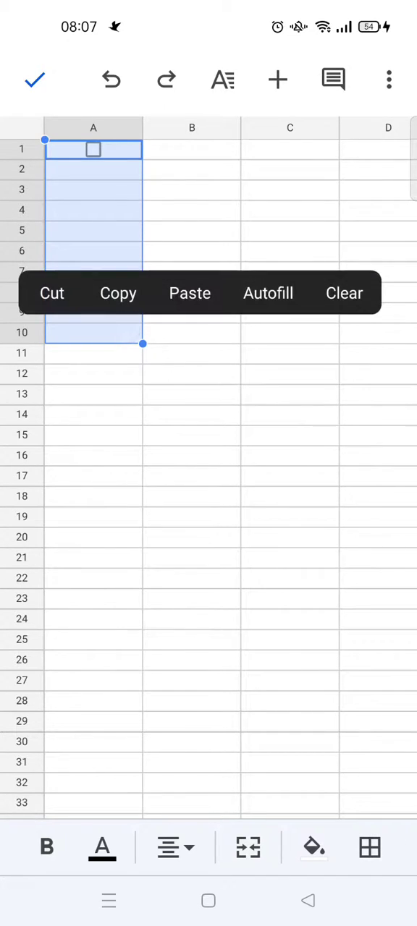
pyautogui.click(268, 292)
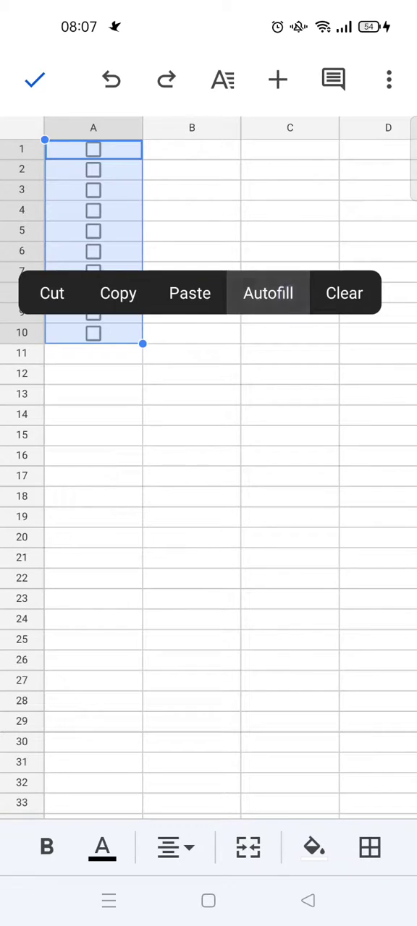
pyautogui.click(191, 230)
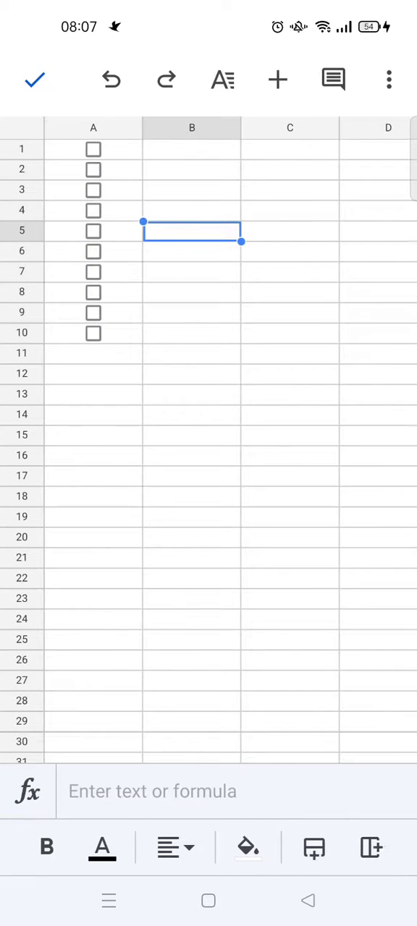